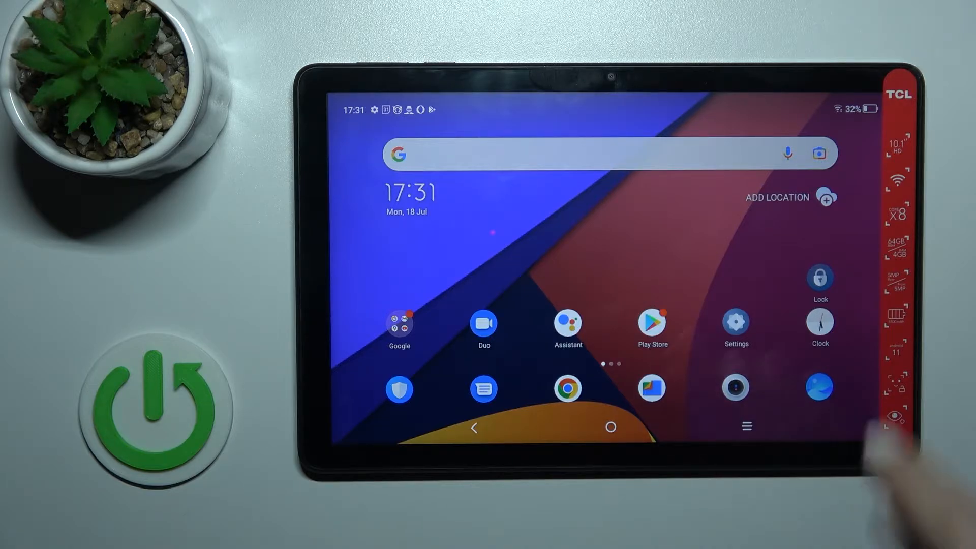
# Go into Settings > System and scroll down until the Developer options entry shows
pyautogui.click(736, 323)
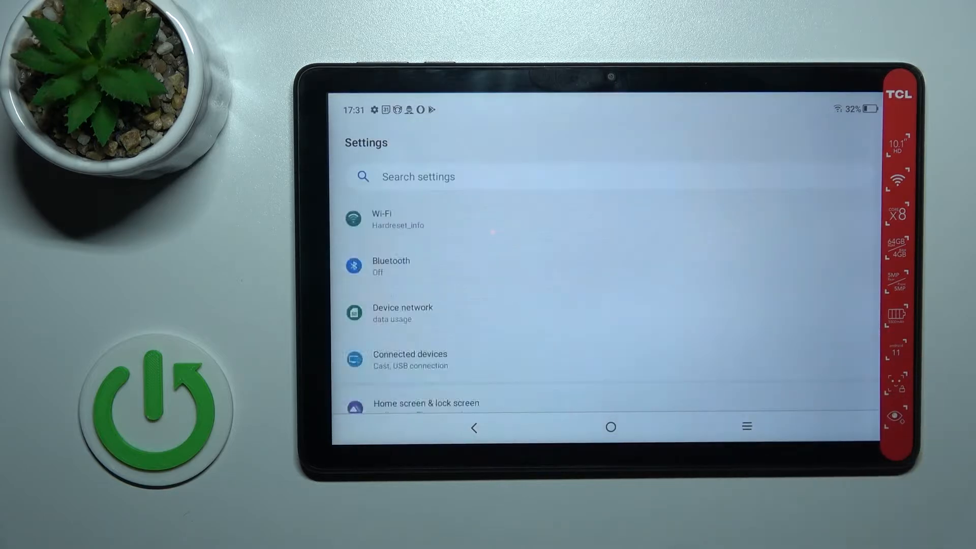
pyautogui.scroll(-3)
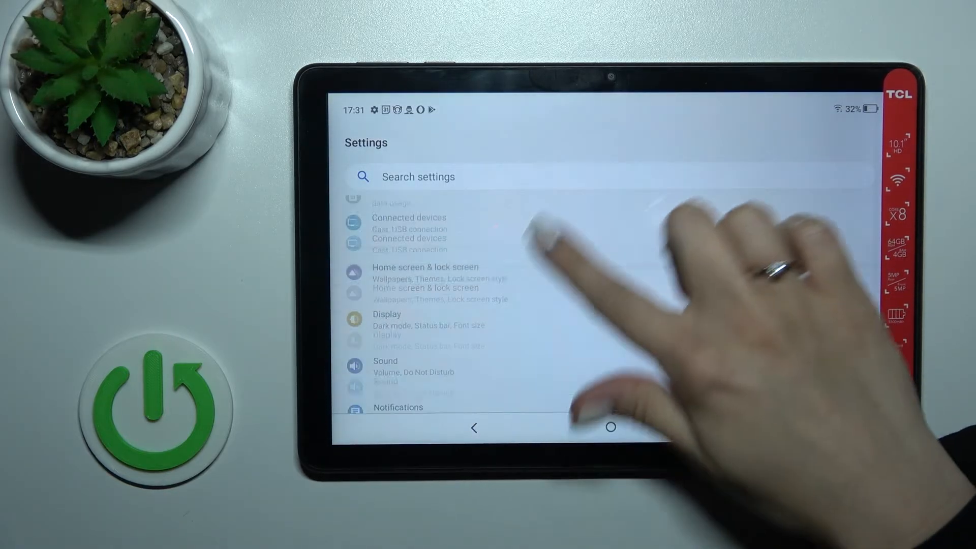
pyautogui.scroll(-3)
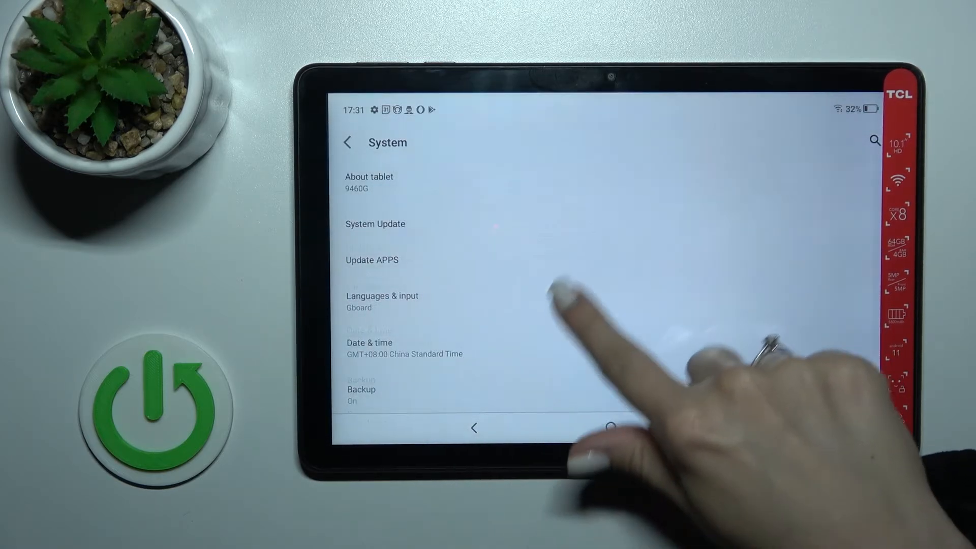
pyautogui.scroll(-3)
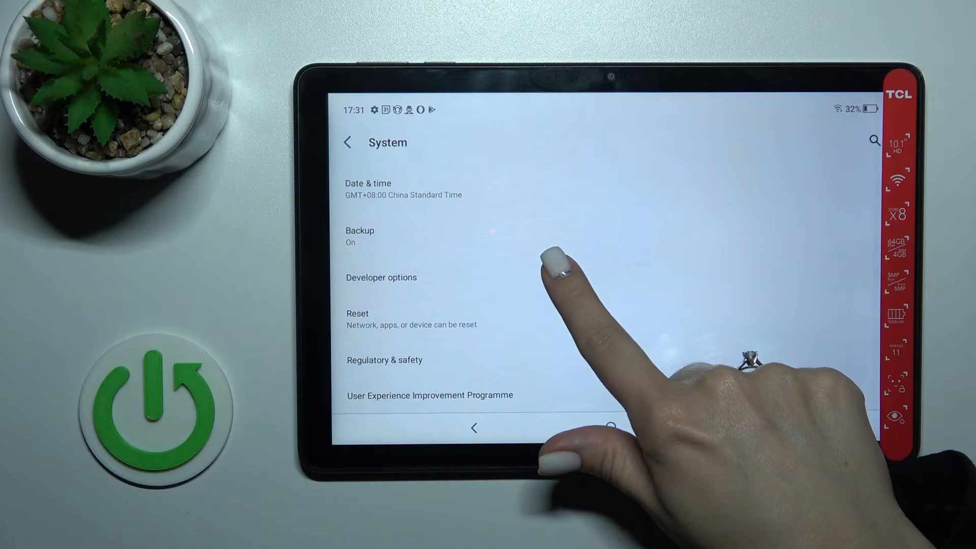
# Switch the Developer options main toggle from On to Off
pyautogui.click(380, 277)
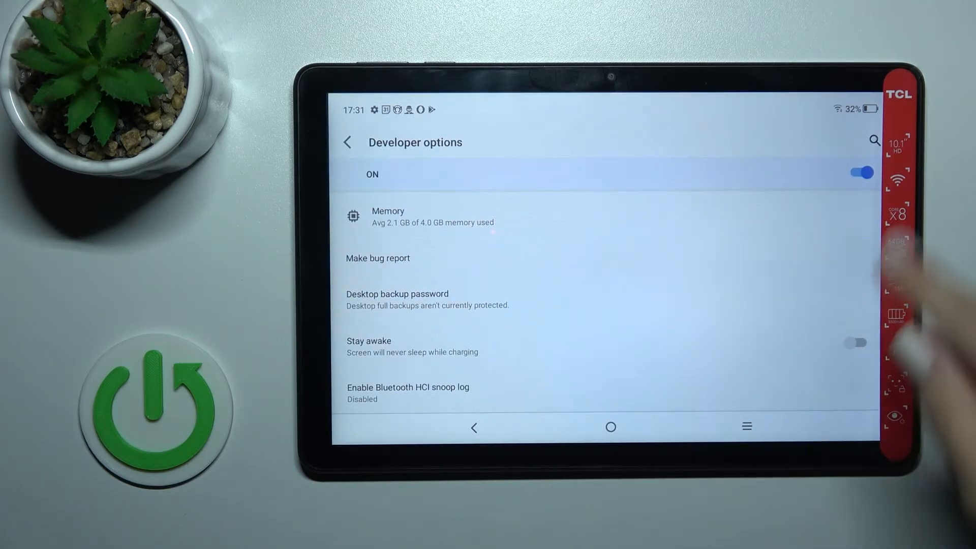
pyautogui.click(862, 171)
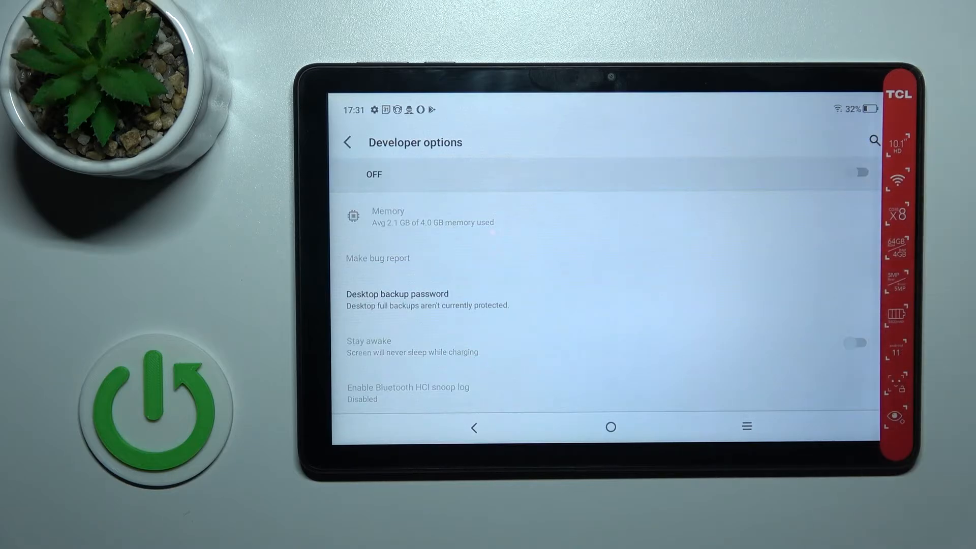